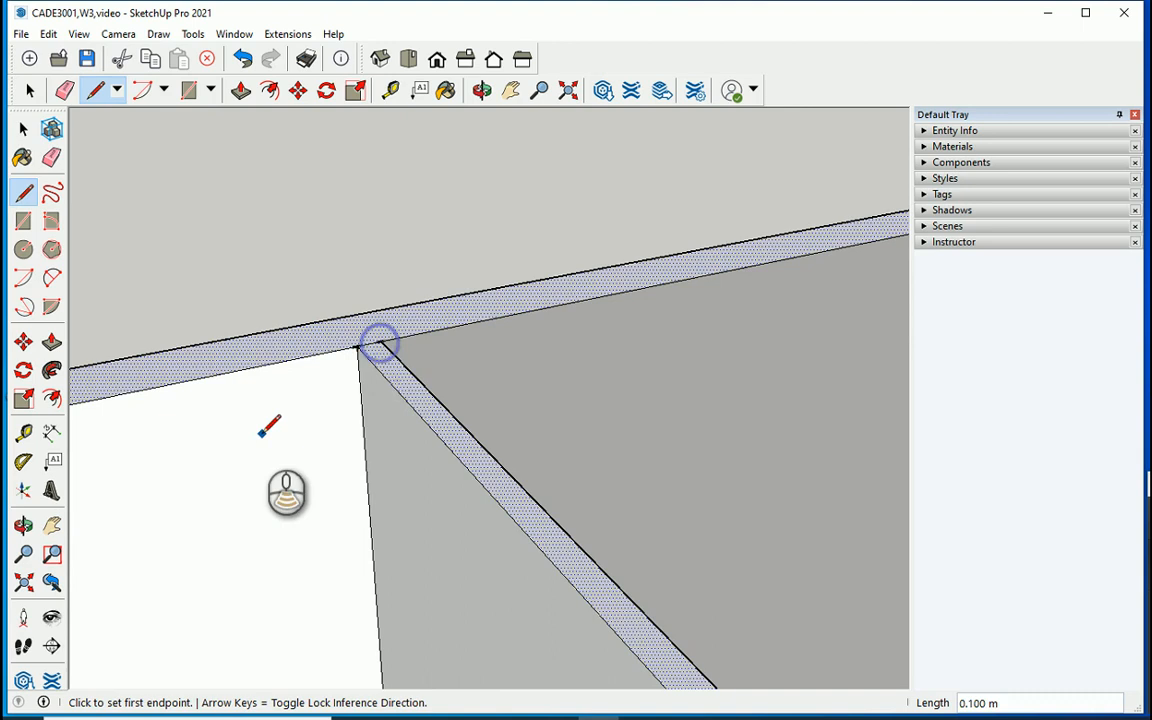
- Start a new edge at the wall-top corner where the sectioned upper-floor walls meet
{"action": "left_click", "coordinate": [378, 345]}
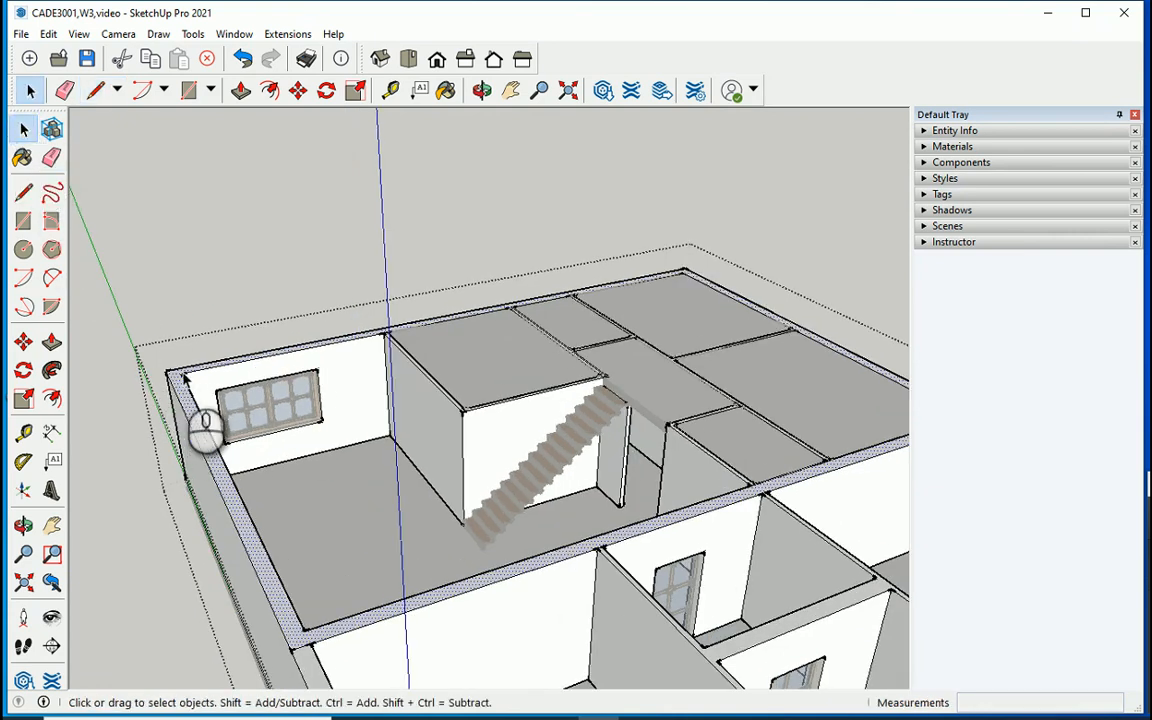
- Outline the interior wall footprints on the upper-floor slab around the stairwell
{"action": "left_click", "coordinate": [243, 90]}
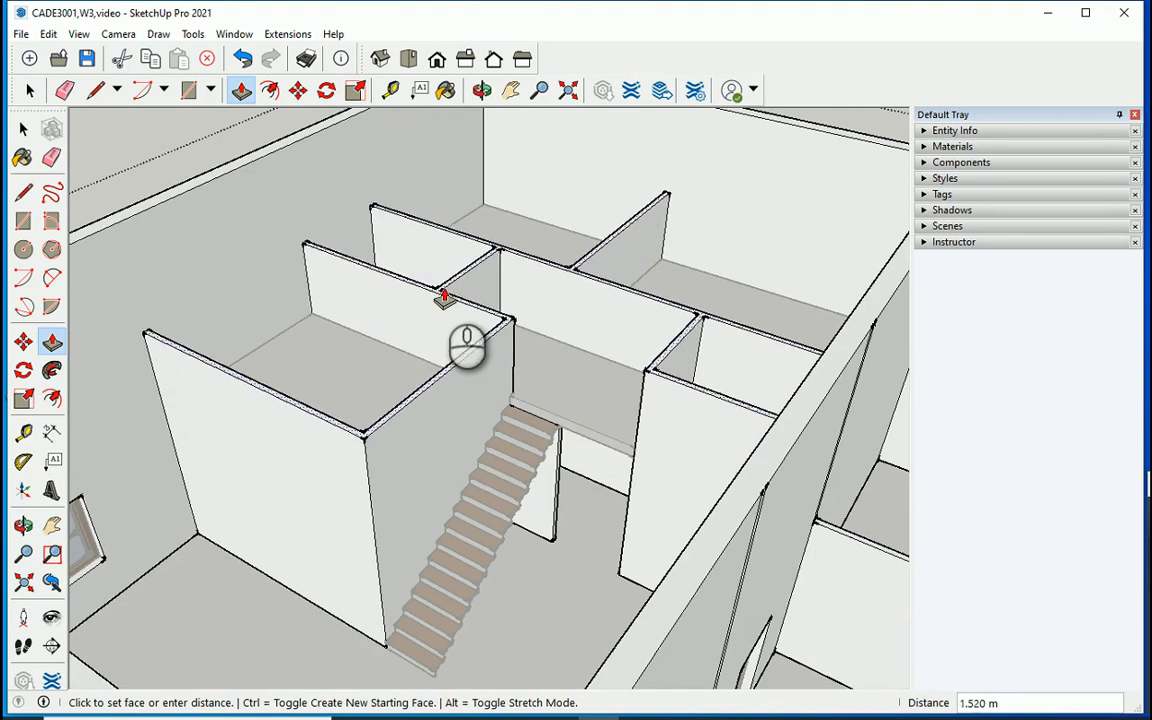
- Push/Pull the interior wall footprints up to a height of 2.2 m
{"action": "type", "text": "2.2"}
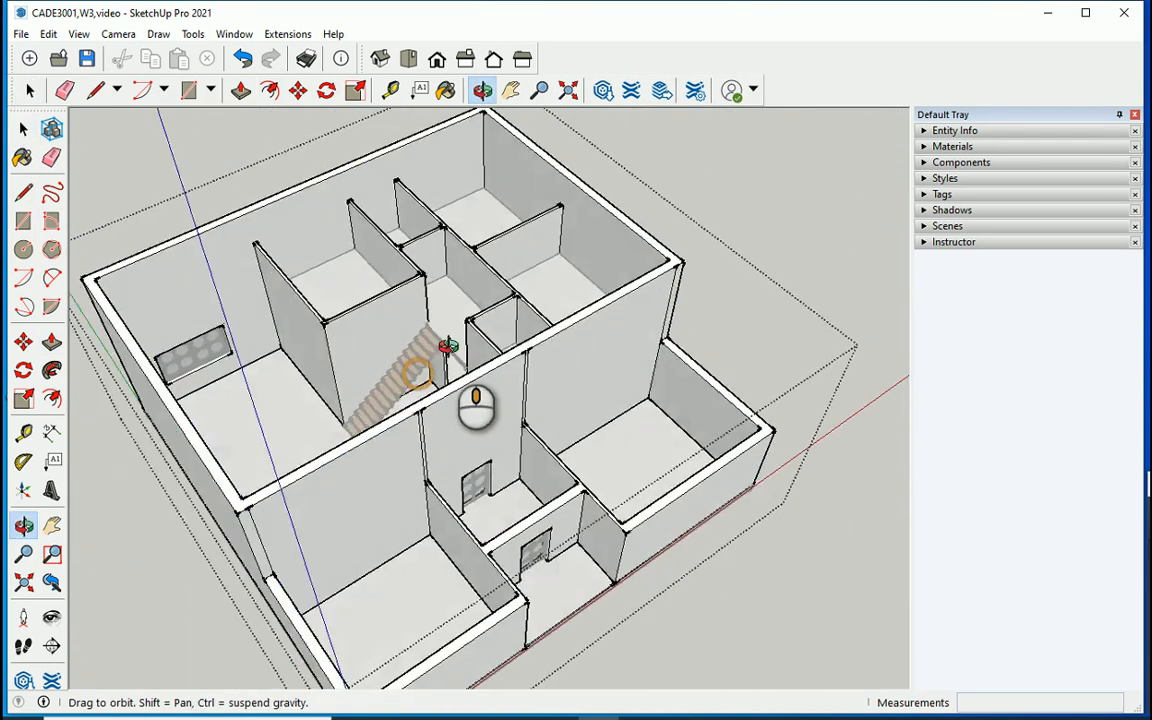
- Place a Tape Measure guide along the top edge of the upper back wall
{"action": "left_click_drag", "start_coordinate": [470, 410], "coordinate": [410, 330]}
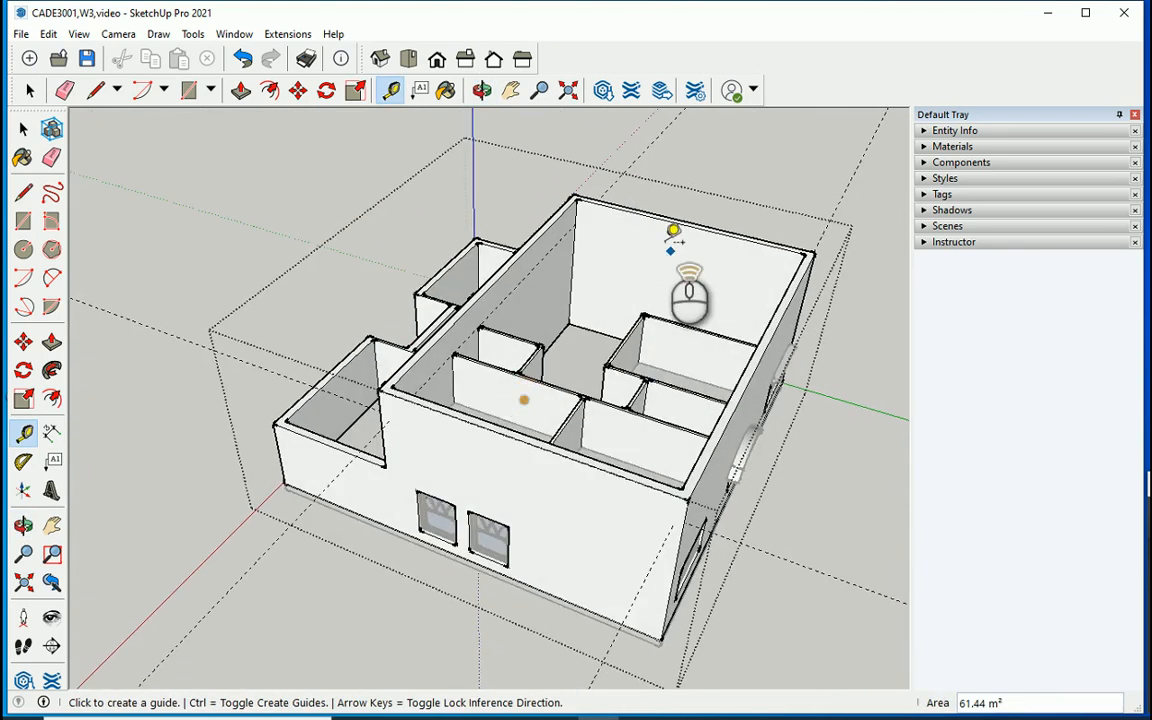
{"action": "left_click", "coordinate": [473, 90]}
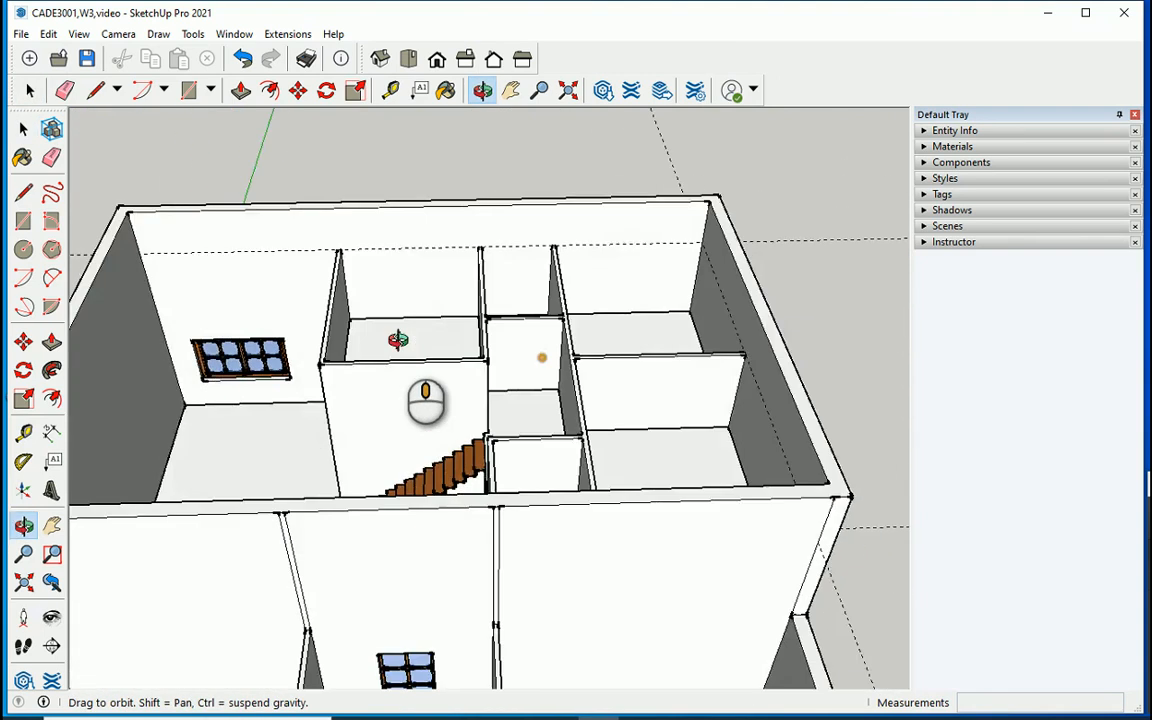
- Hide the wall group, leaving slabs, stairs, windows and the thin top plane
{"action": "left_click_drag", "start_coordinate": [425, 400], "coordinate": [350, 395]}
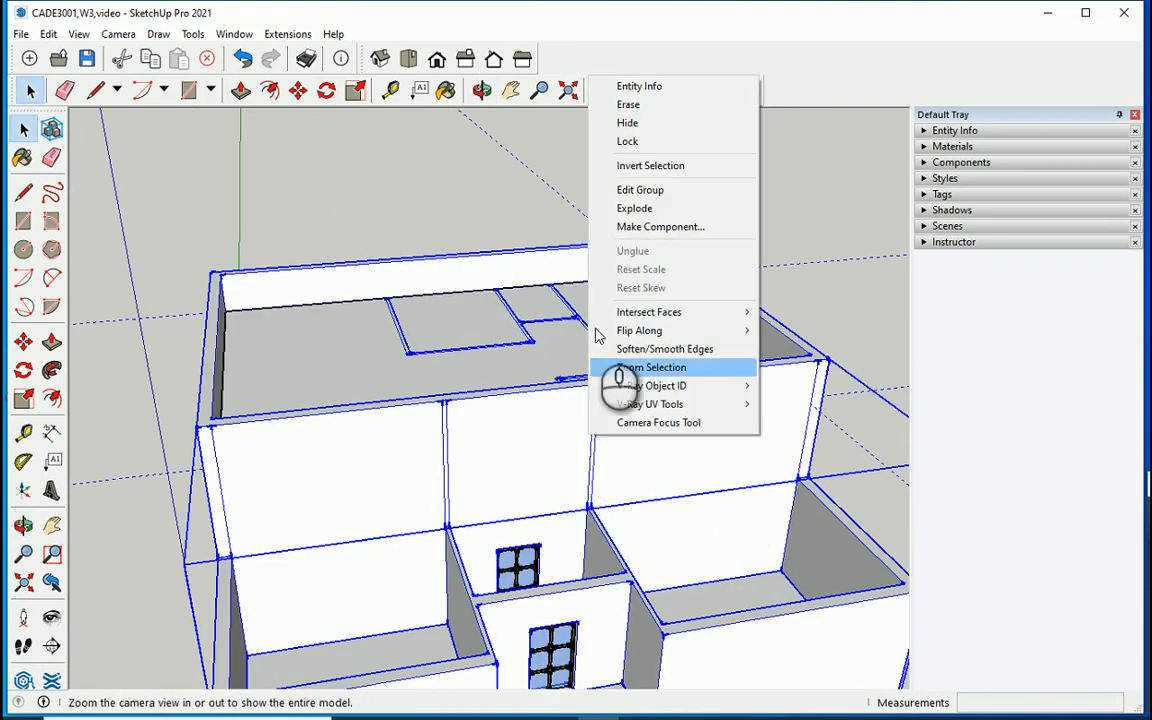
{"action": "left_click", "coordinate": [651, 367]}
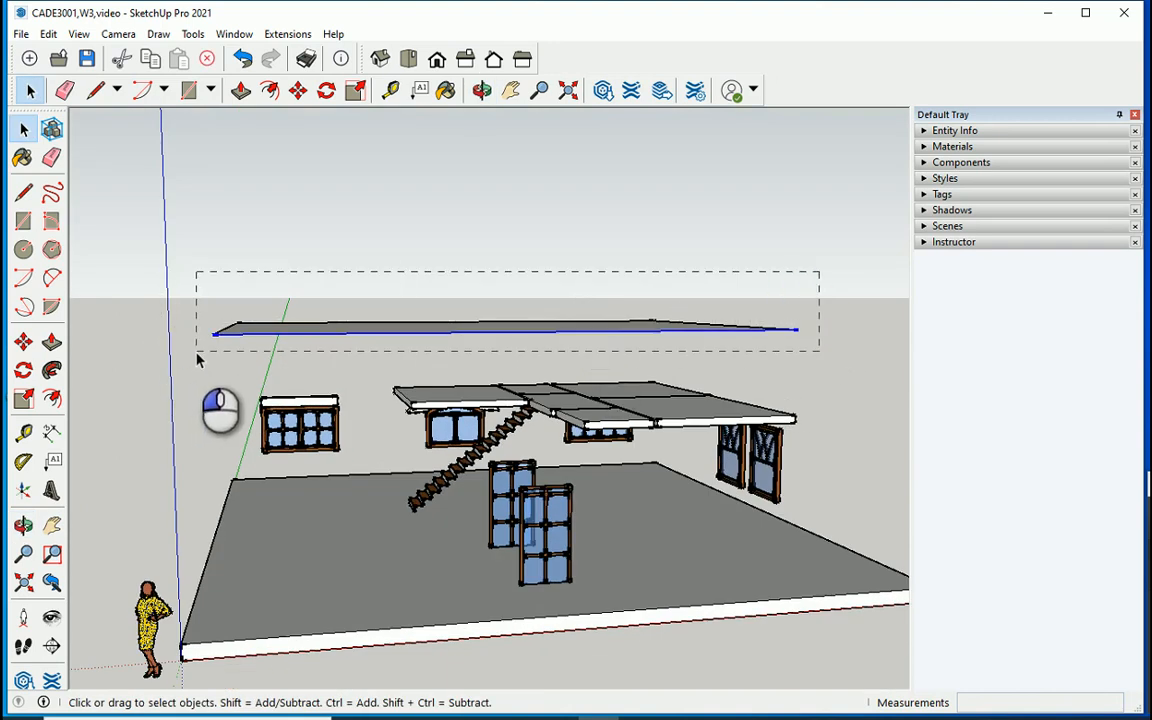
- Push/Pull the thin roof outline into a thick slab and select it for a material
{"action": "right_click", "coordinate": [318, 330]}
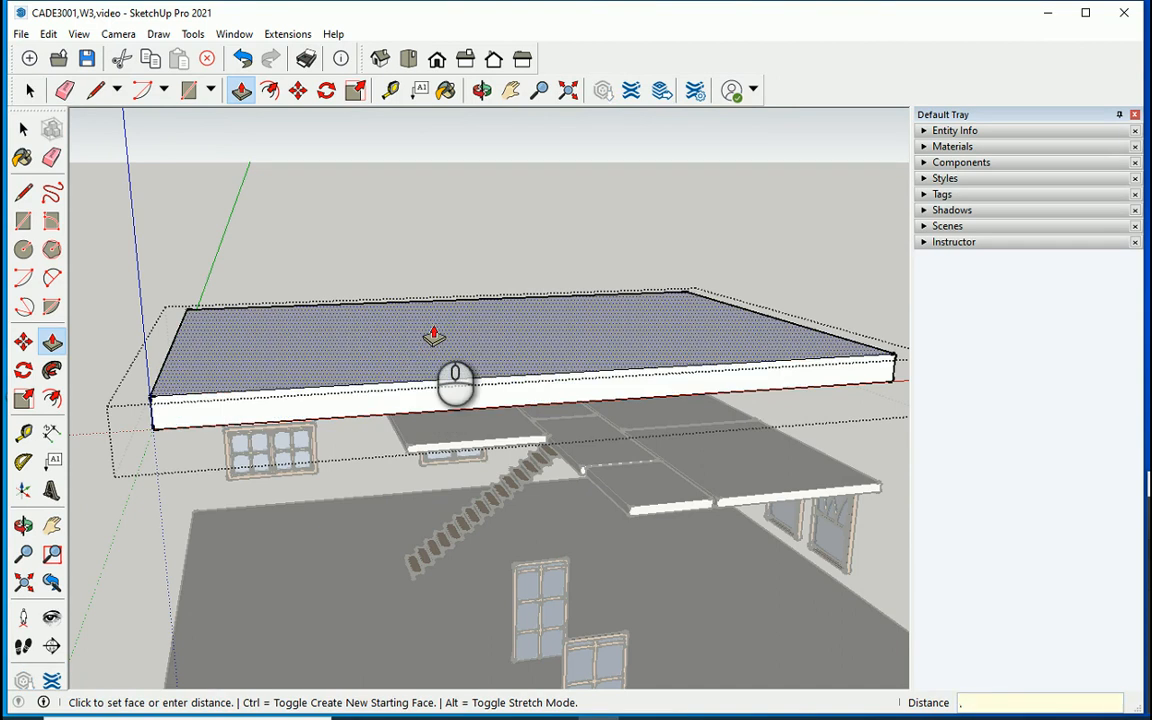
{"action": "left_click", "coordinate": [22, 89]}
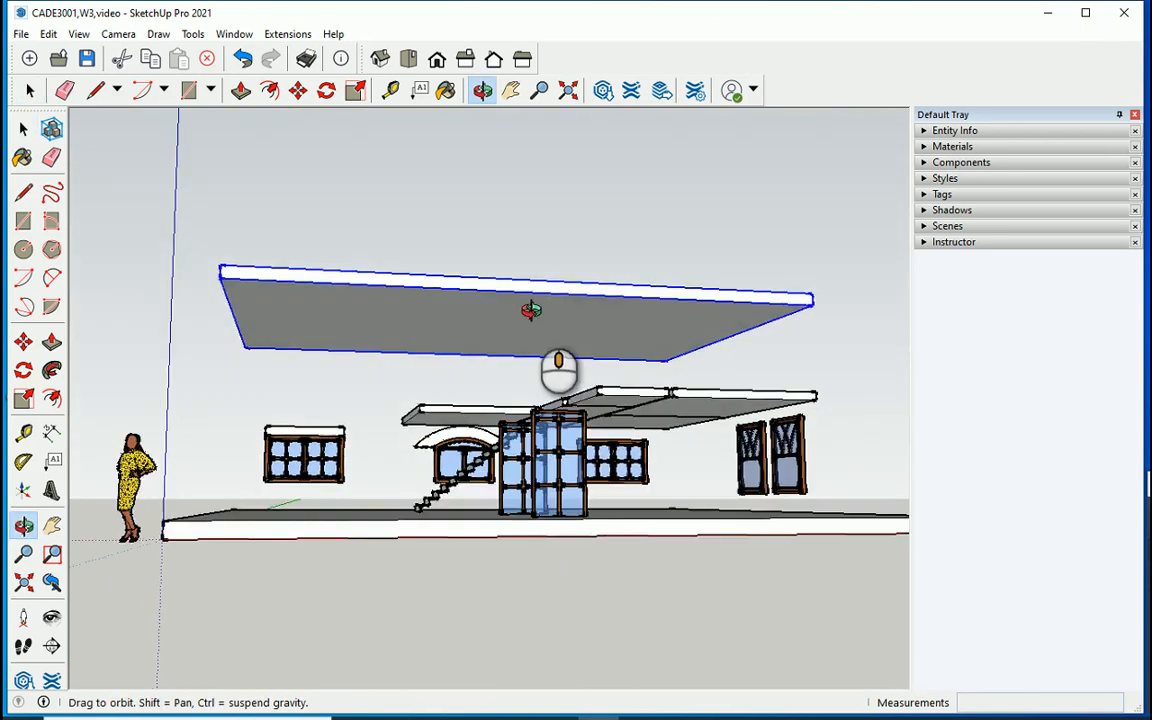
{"action": "left_click_drag", "start_coordinate": [558, 372], "coordinate": [553, 397]}
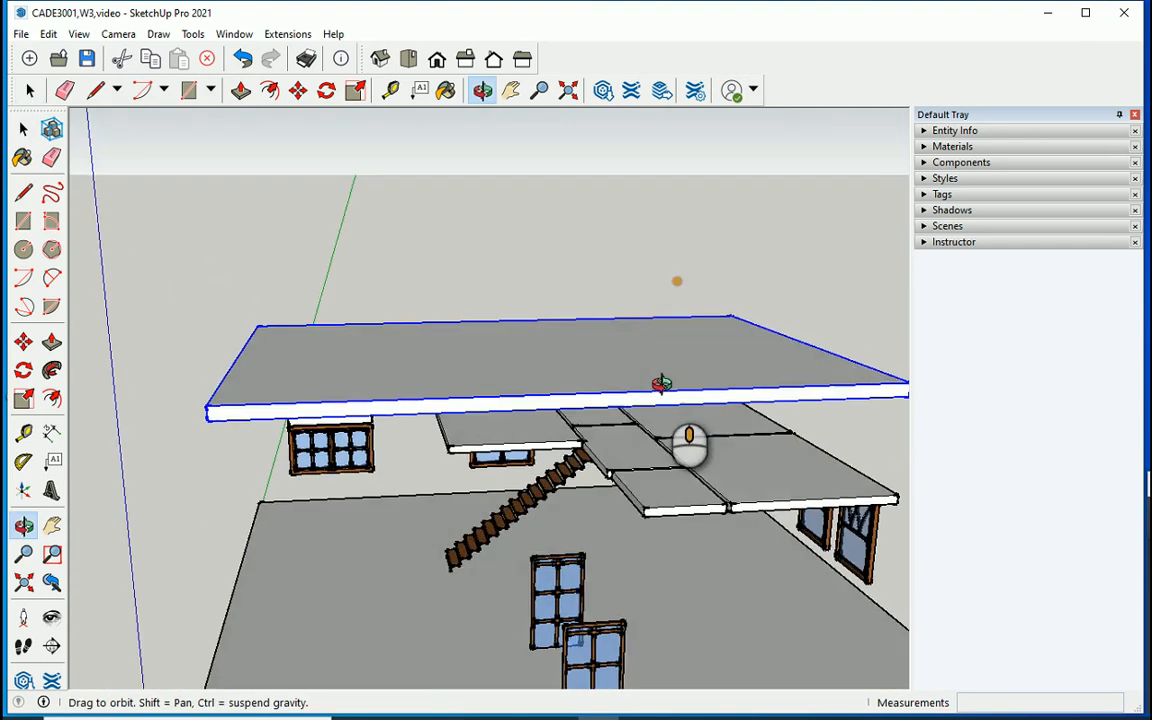
{"action": "left_click", "coordinate": [953, 146]}
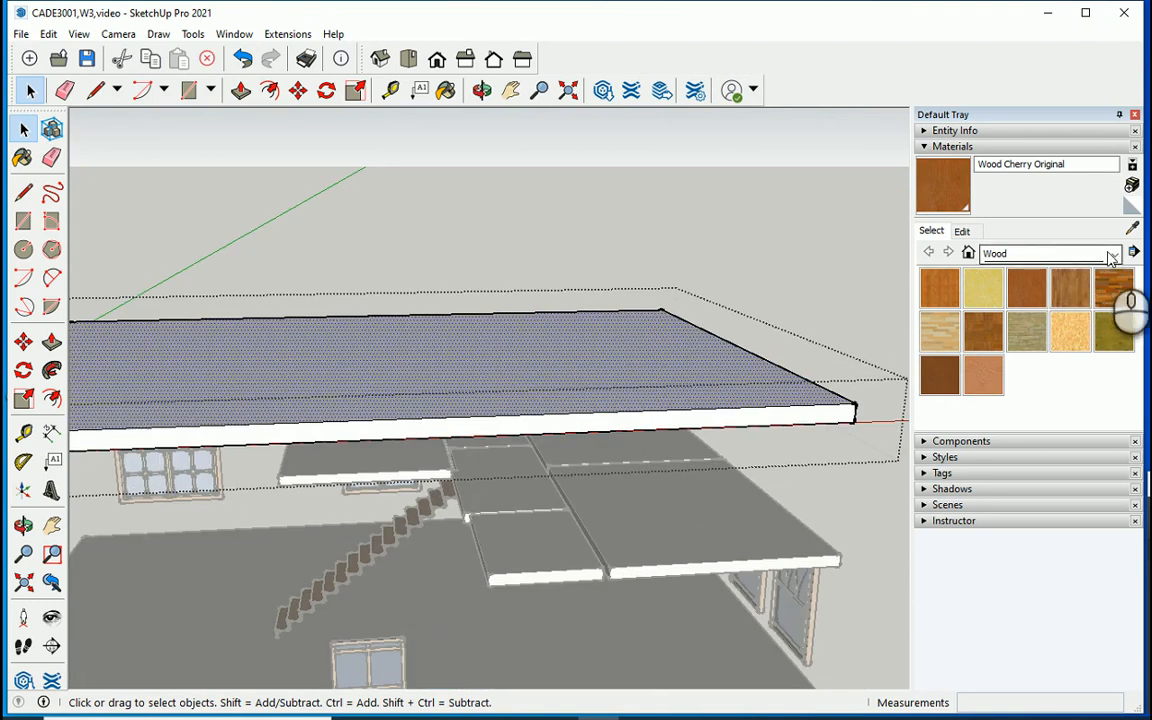
- Switch the Materials tray to Roofing and paint the roof slab with Roofing Slate Dark
{"action": "left_click", "coordinate": [1115, 252]}
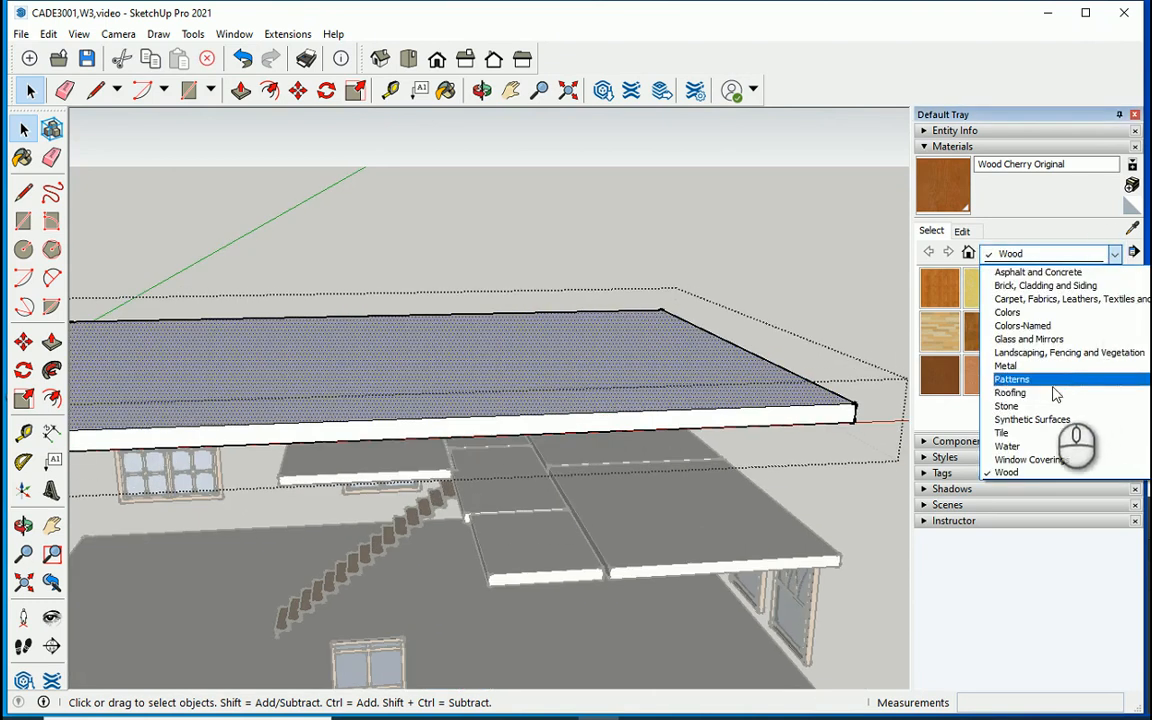
{"action": "left_click", "coordinate": [1010, 392]}
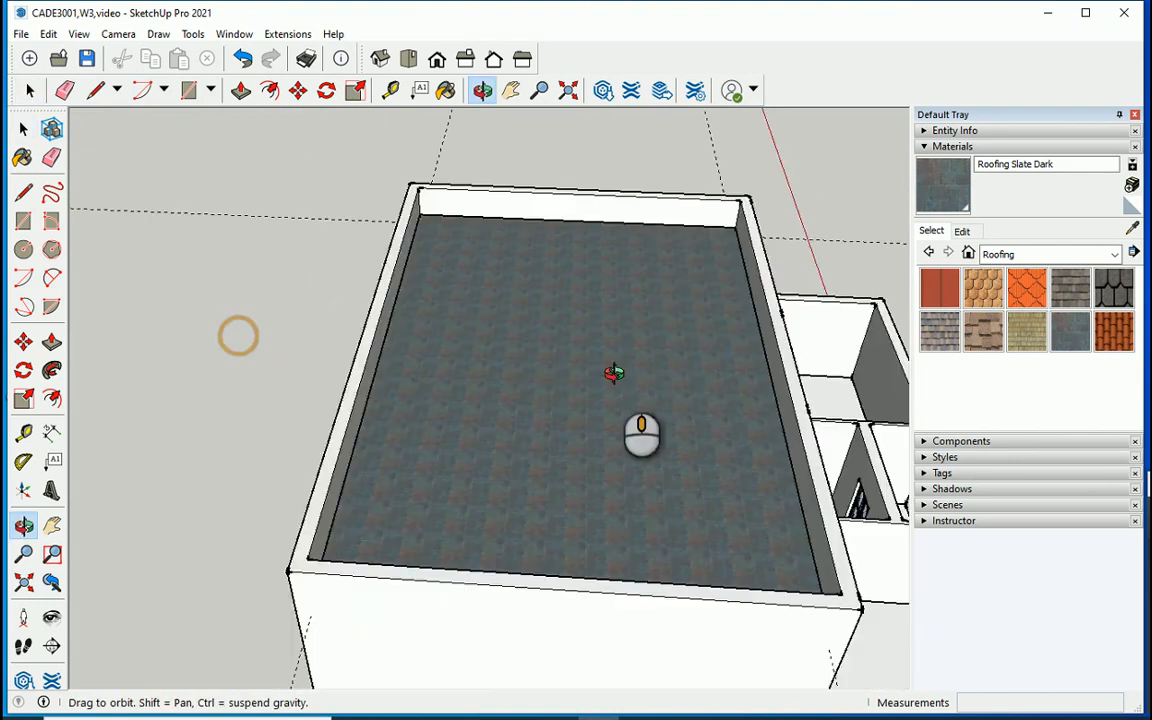
- Hide the roof slab and turn View > Hidden Objects off to expose the upper rooms
{"action": "left_click_drag", "start_coordinate": [640, 430], "coordinate": [470, 445]}
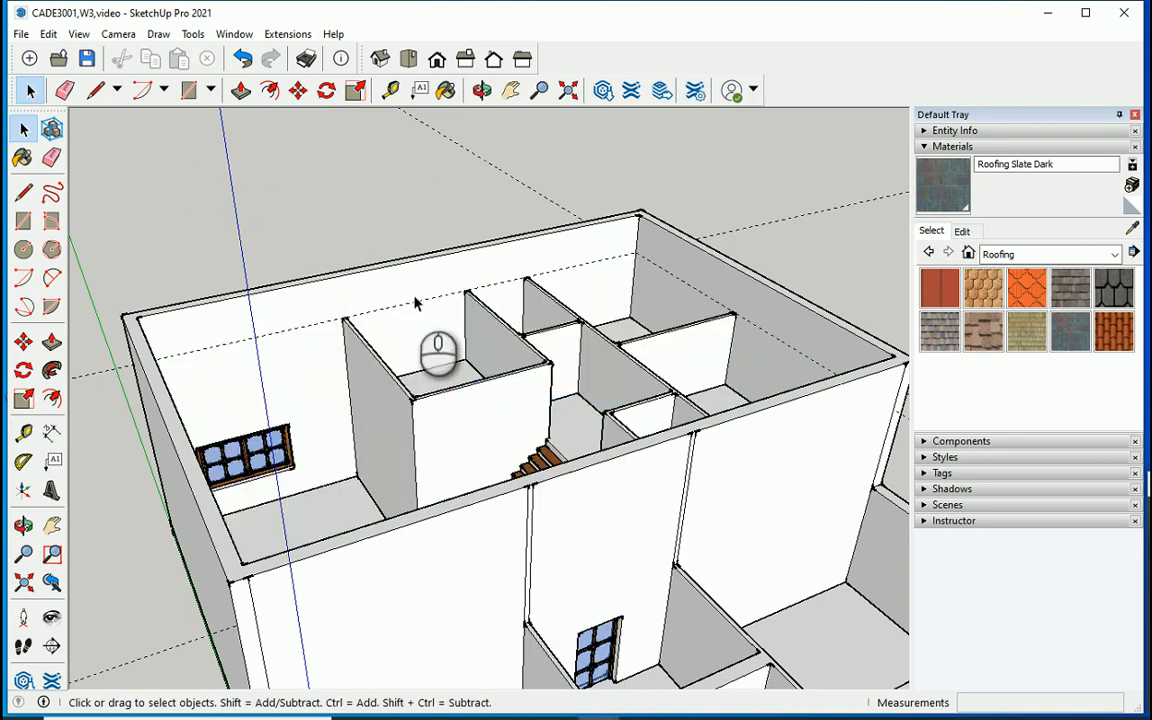
{"action": "left_click", "coordinate": [76, 33]}
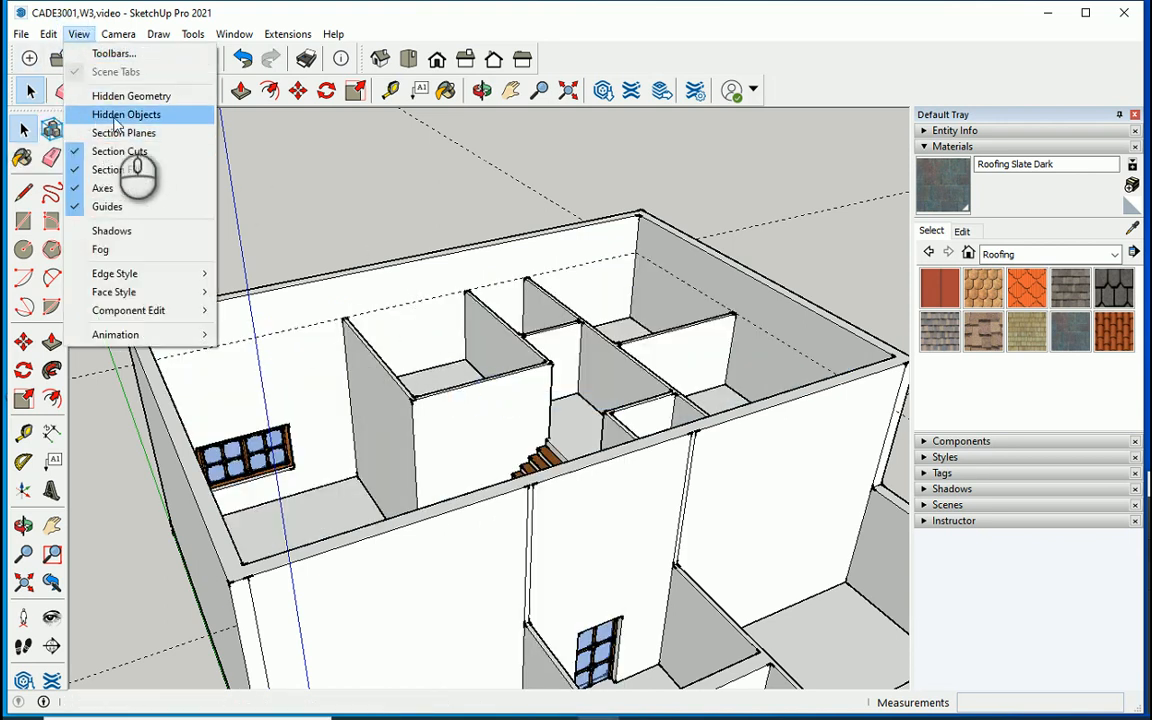
{"action": "left_click", "coordinate": [130, 114]}
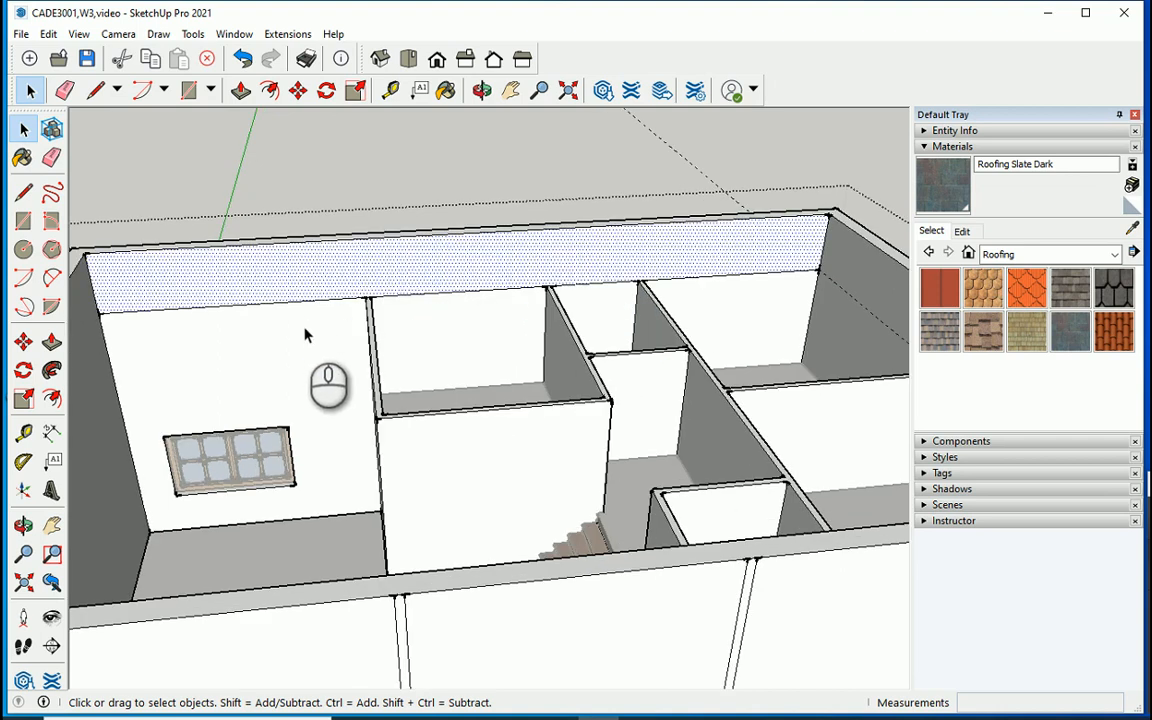
{"action": "mouse_move", "coordinate": [330, 332]}
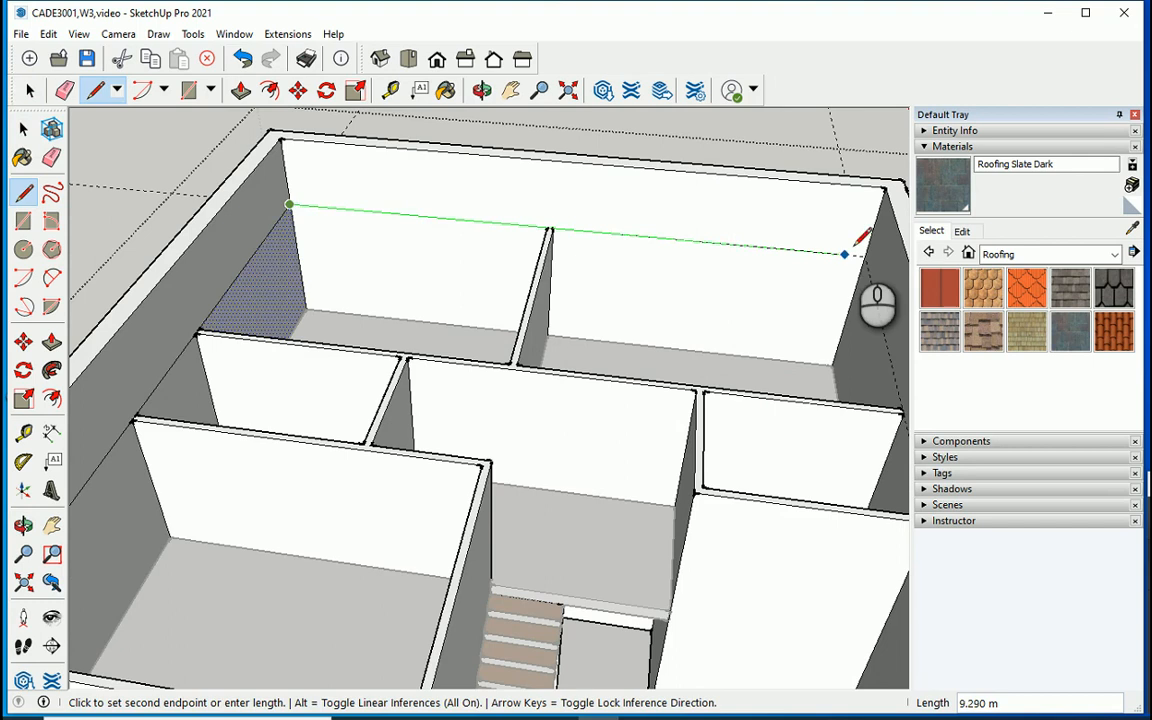
- Draw edges across the inner faces of the outer walls at the parapet guide height
{"action": "left_click", "coordinate": [26, 88]}
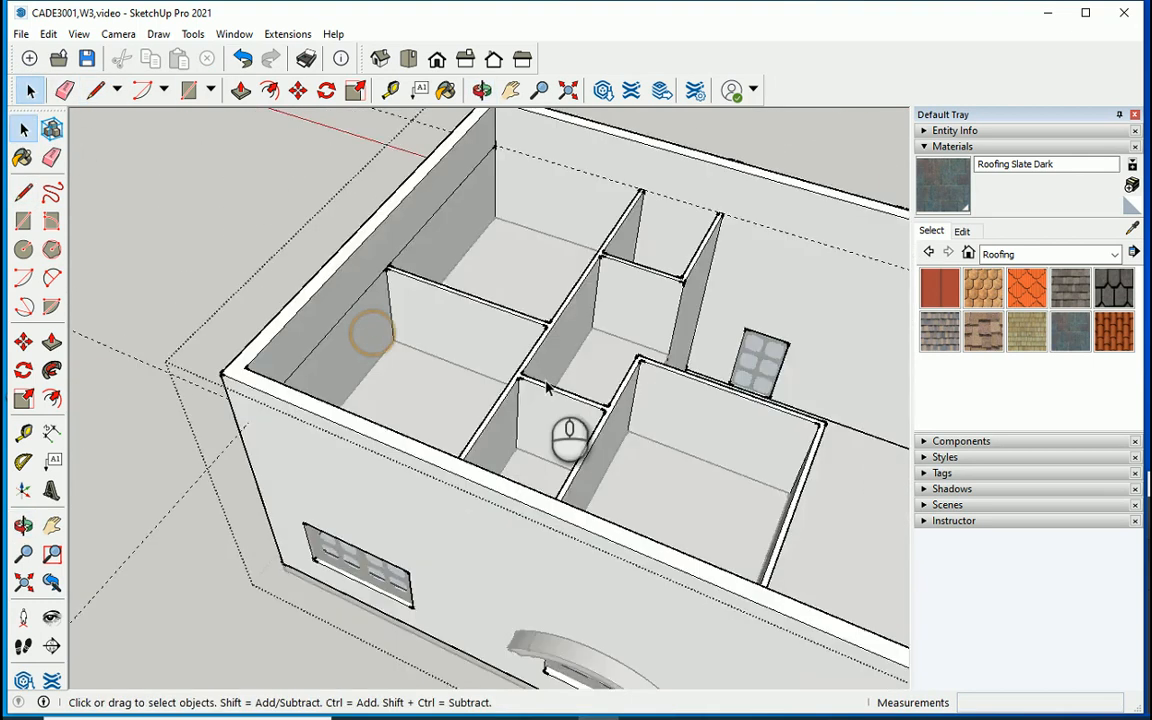
{"action": "left_click_drag", "start_coordinate": [568, 440], "coordinate": [618, 380]}
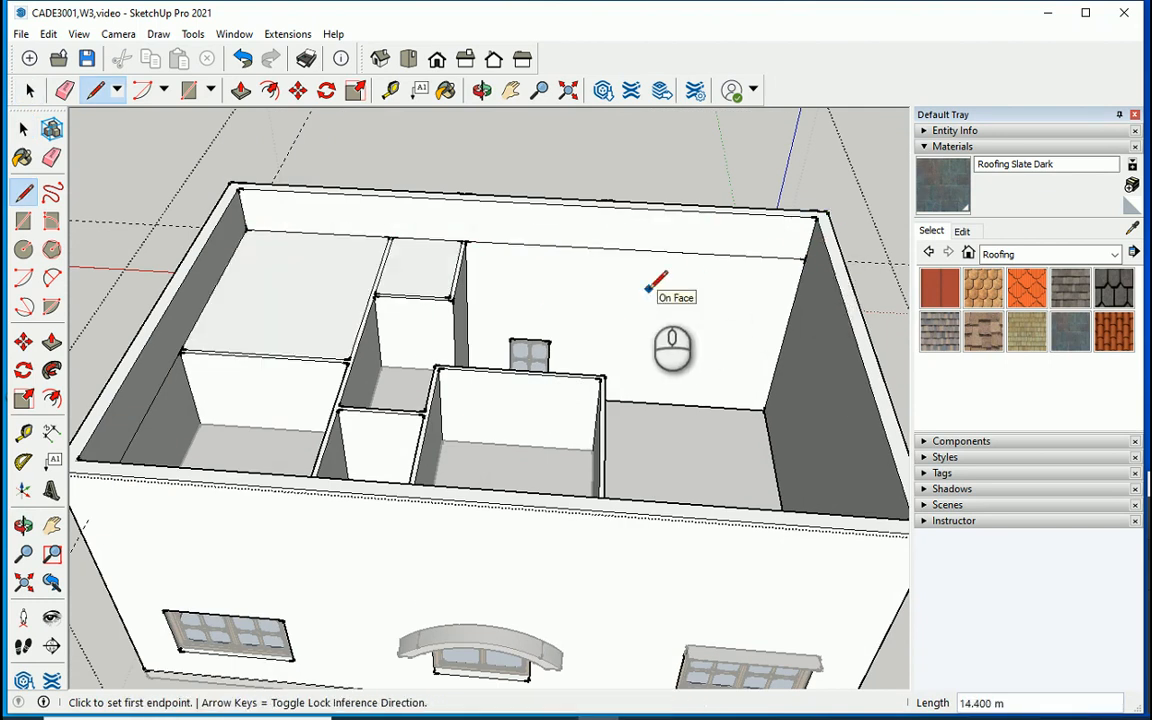
{"action": "left_click", "coordinate": [30, 90]}
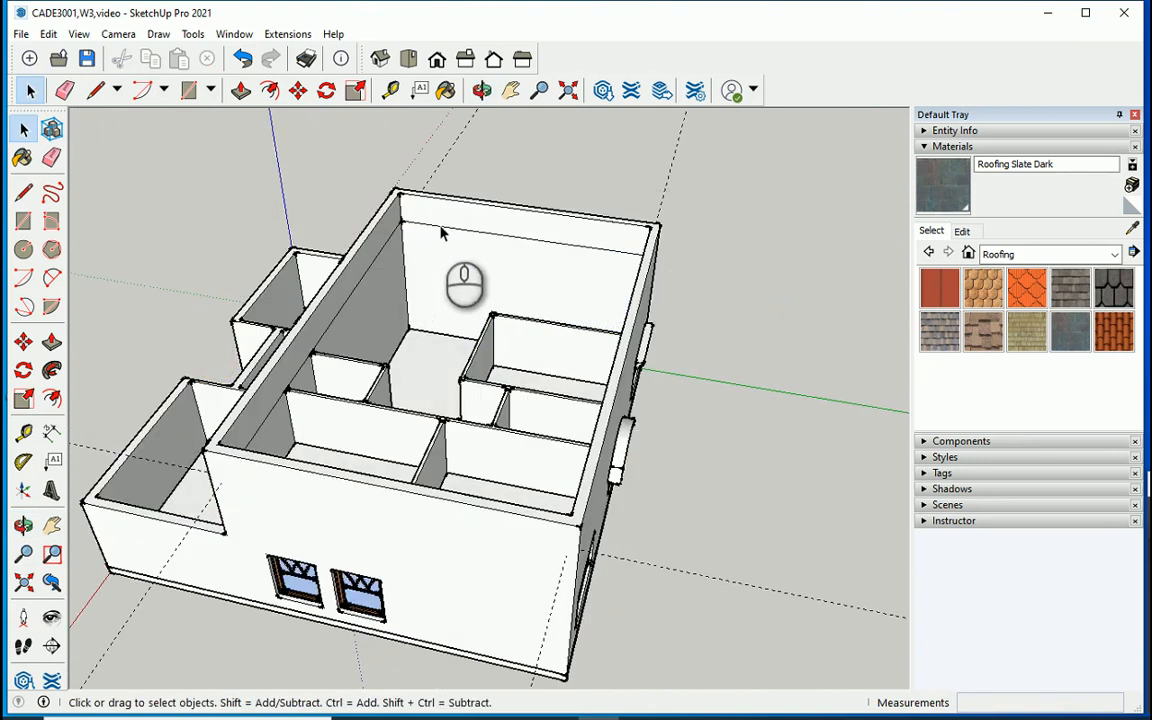
- Show hidden objects and unhide the dark slate roof slab inside the parapet
{"action": "left_click_drag", "start_coordinate": [465, 285], "coordinate": [835, 370]}
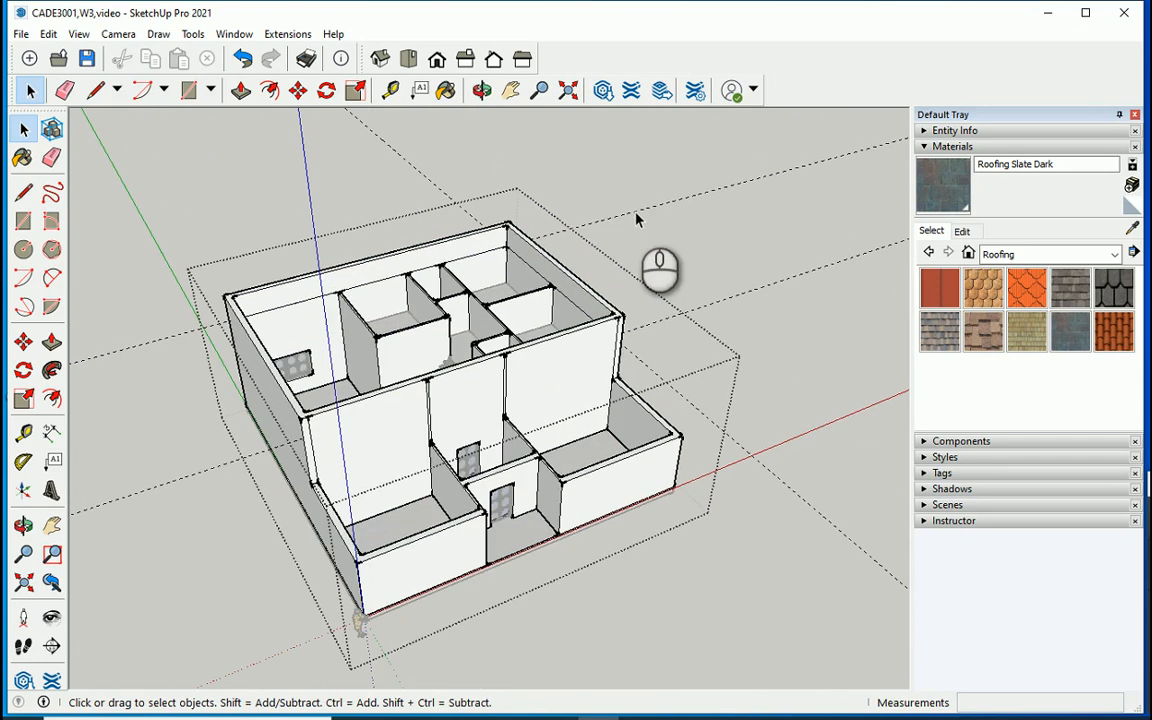
{"action": "mouse_move", "coordinate": [654, 213]}
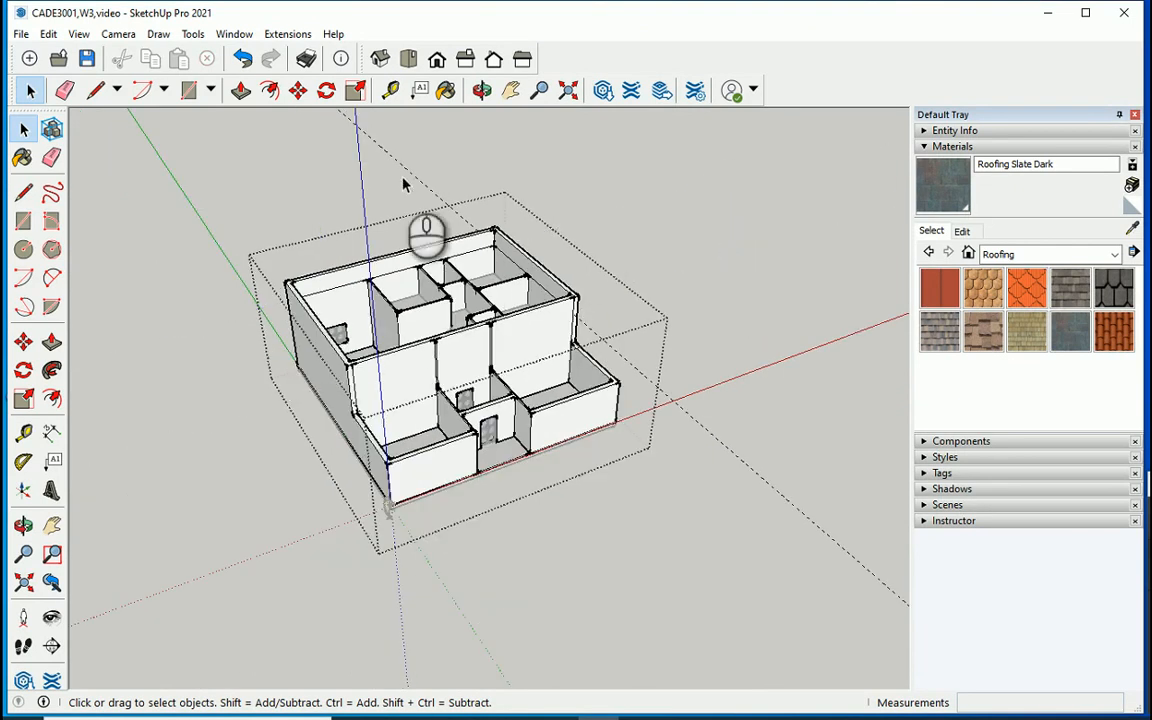
{"action": "mouse_move", "coordinate": [432, 318]}
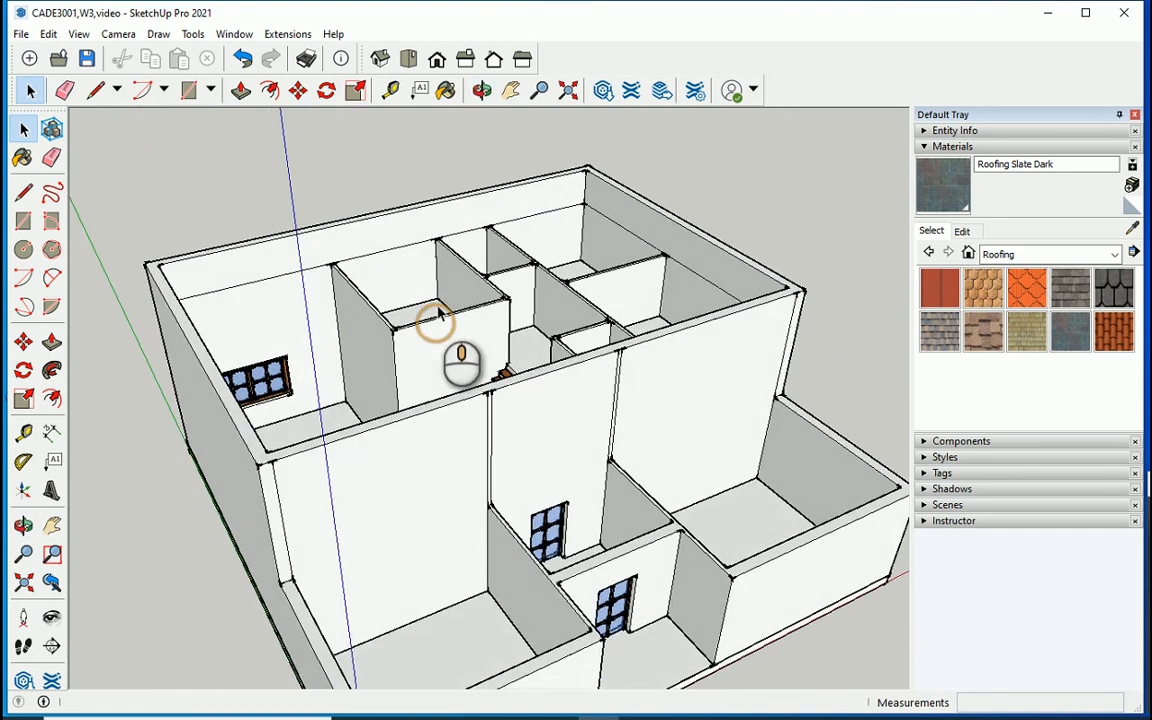
{"action": "left_click", "coordinate": [76, 33]}
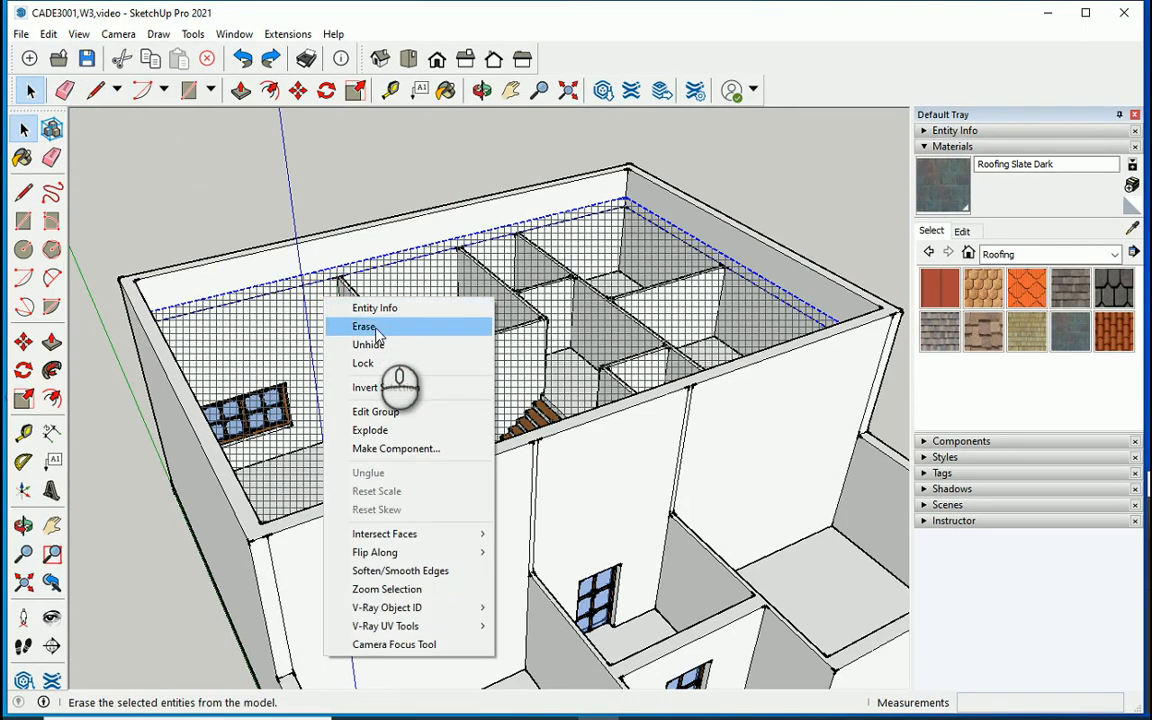
{"action": "left_click", "coordinate": [367, 326]}
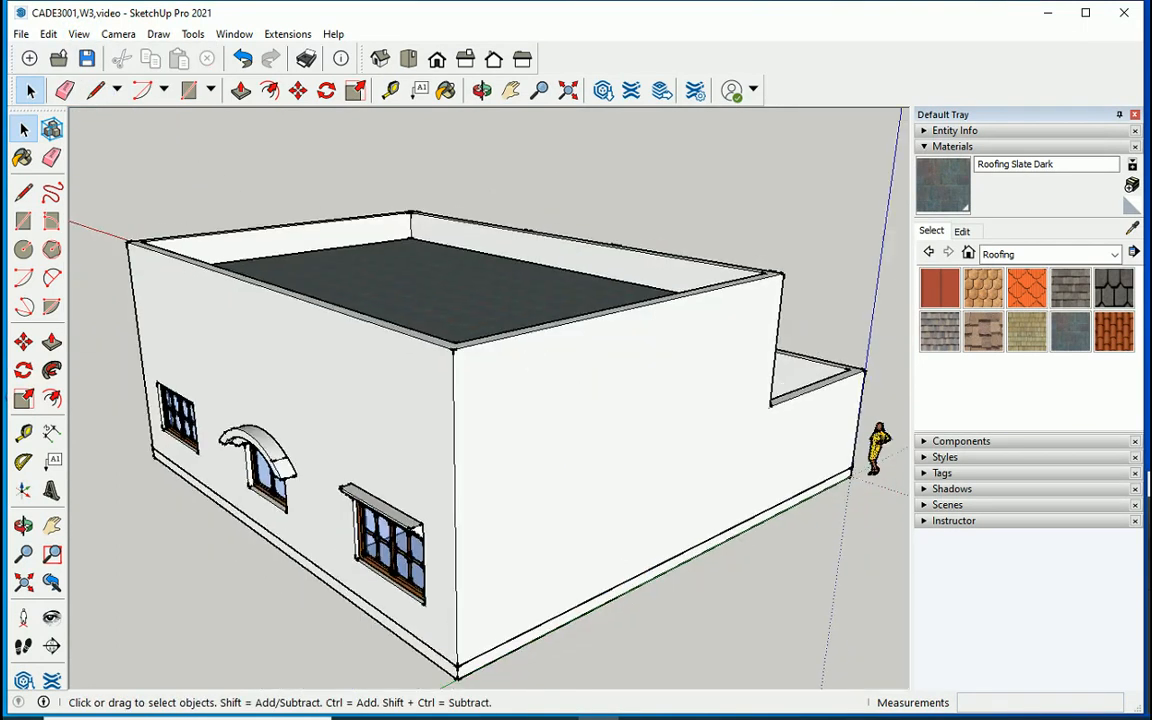